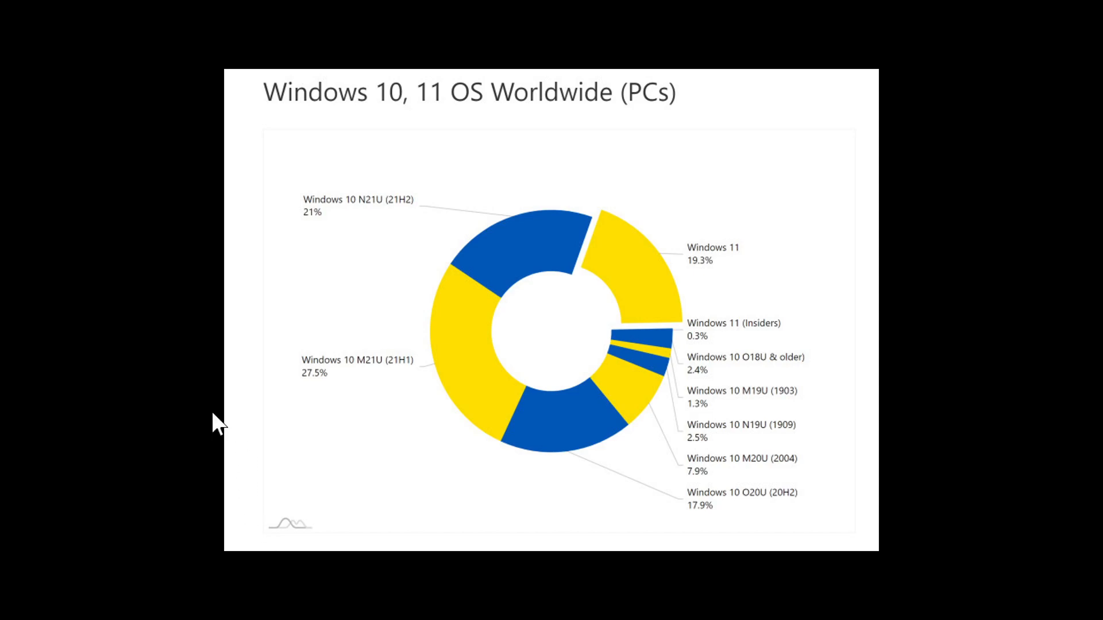
pyautogui.moveTo(134, 418)
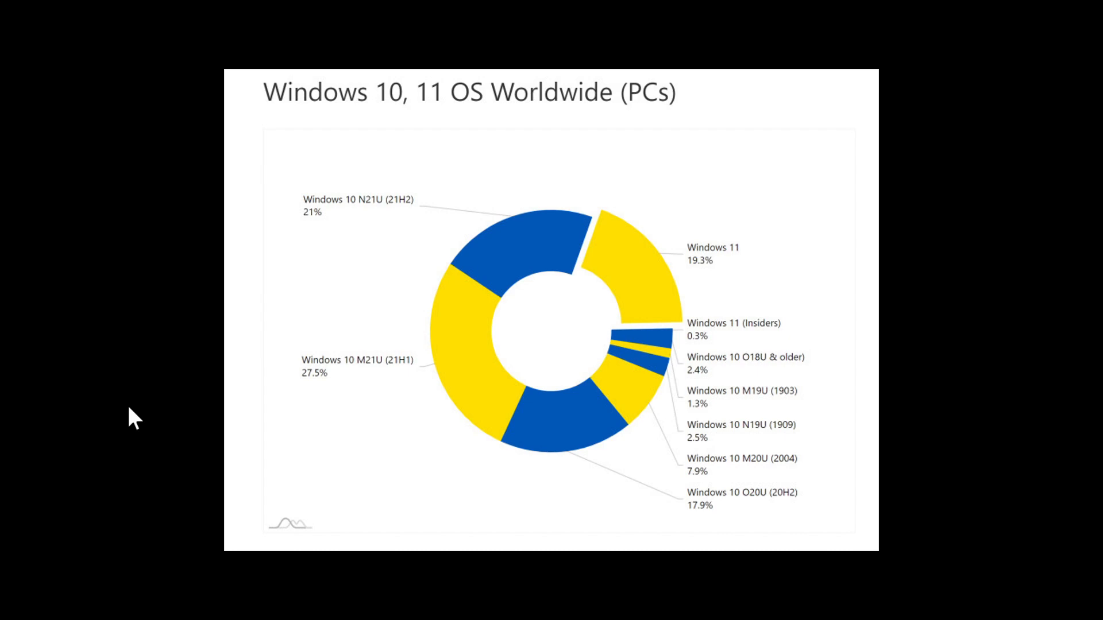
pyautogui.moveTo(704, 471)
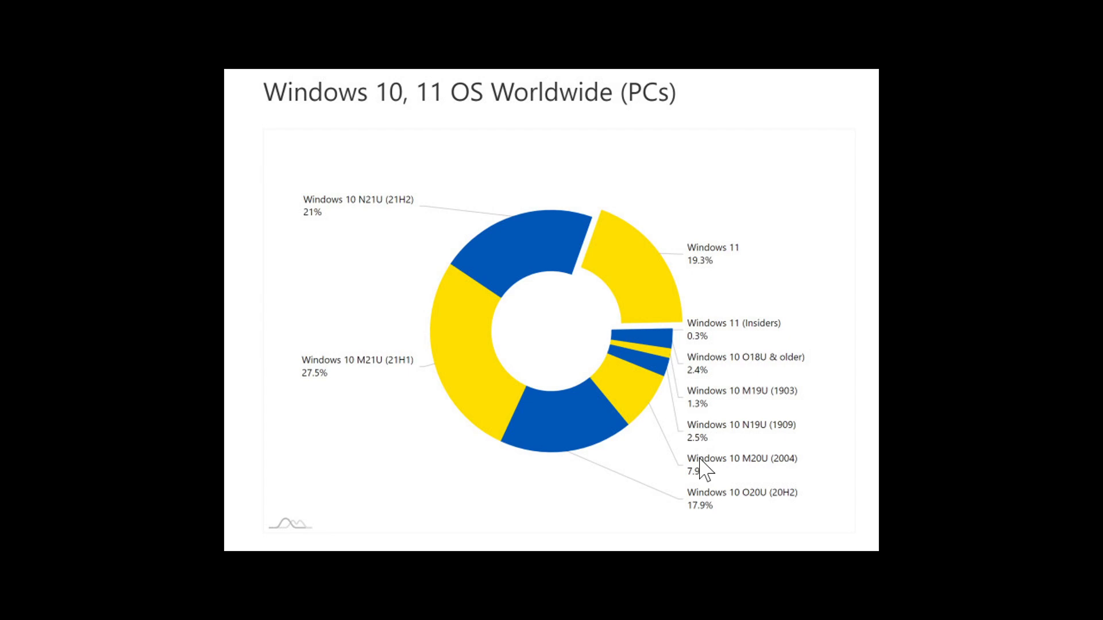